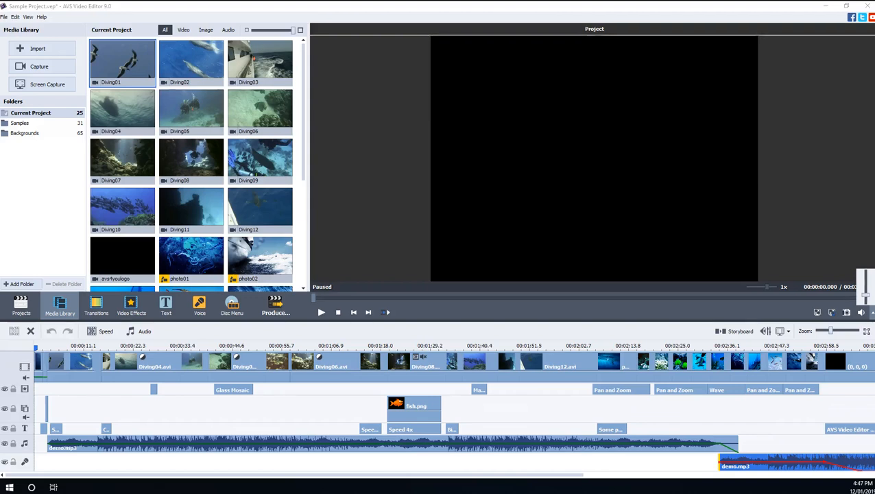
{"action": "mouse_move", "coordinate": [362, 194]}
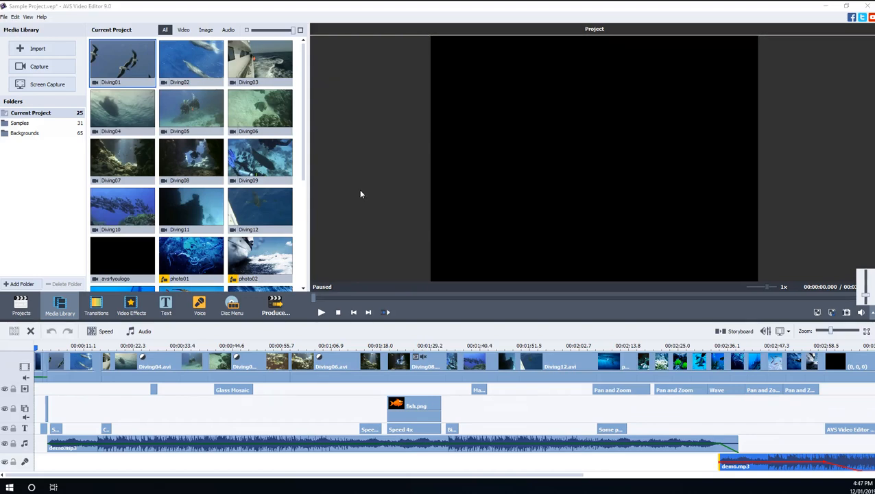
{"action": "mouse_move", "coordinate": [560, 253]}
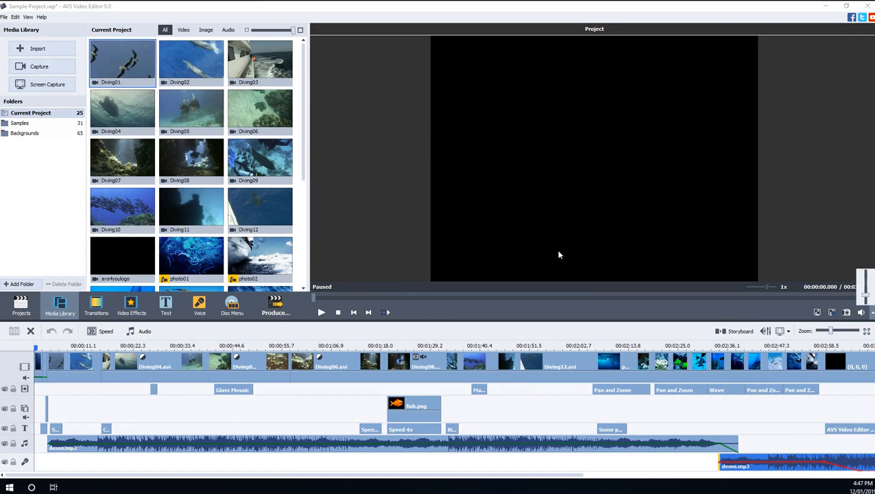
{"action": "mouse_move", "coordinate": [542, 217]}
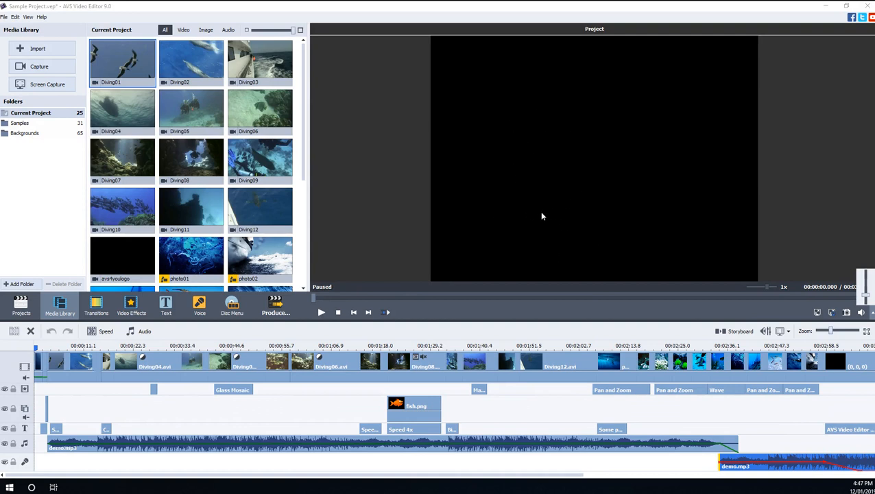
{"action": "mouse_move", "coordinate": [494, 217]}
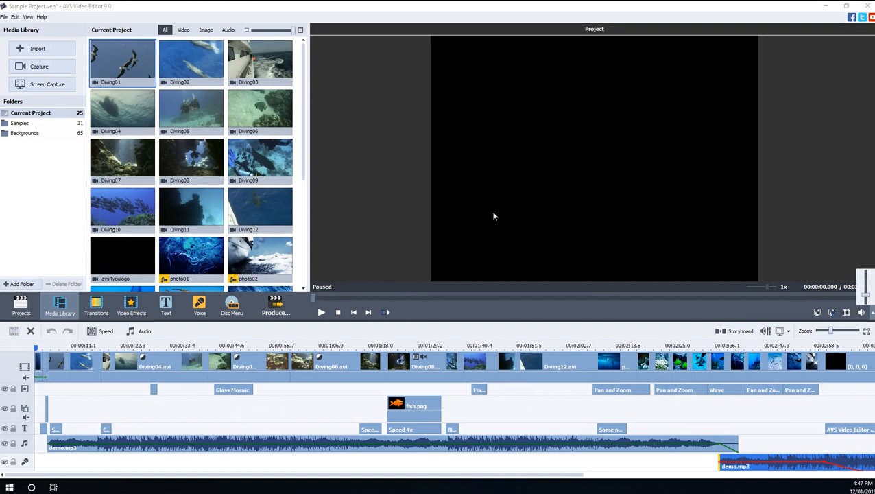
{"action": "mouse_move", "coordinate": [491, 172]}
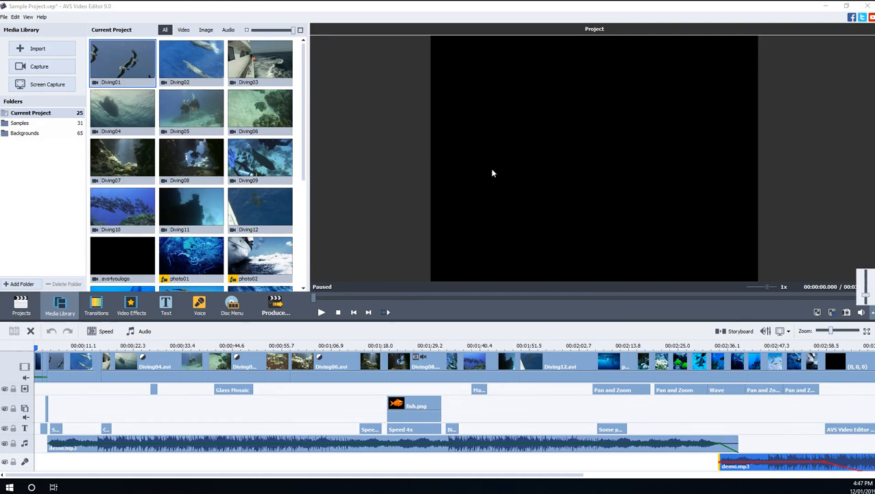
{"action": "mouse_move", "coordinate": [510, 160]}
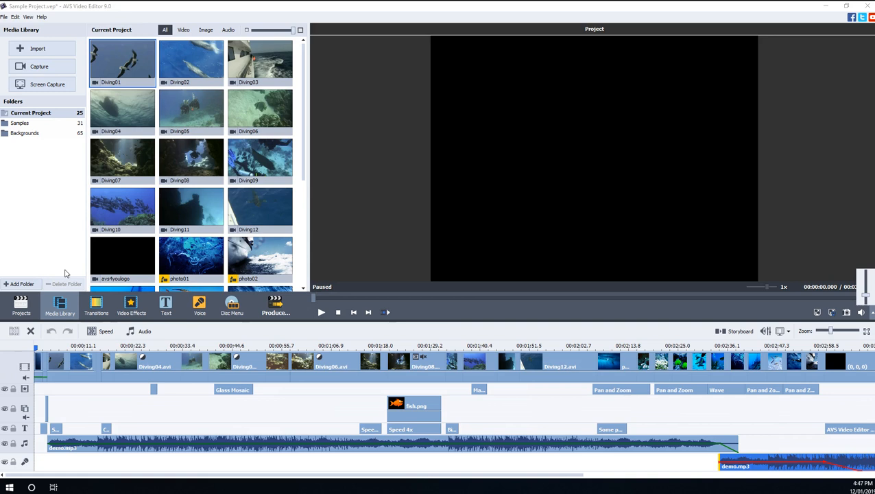
{"action": "mouse_move", "coordinate": [38, 65]}
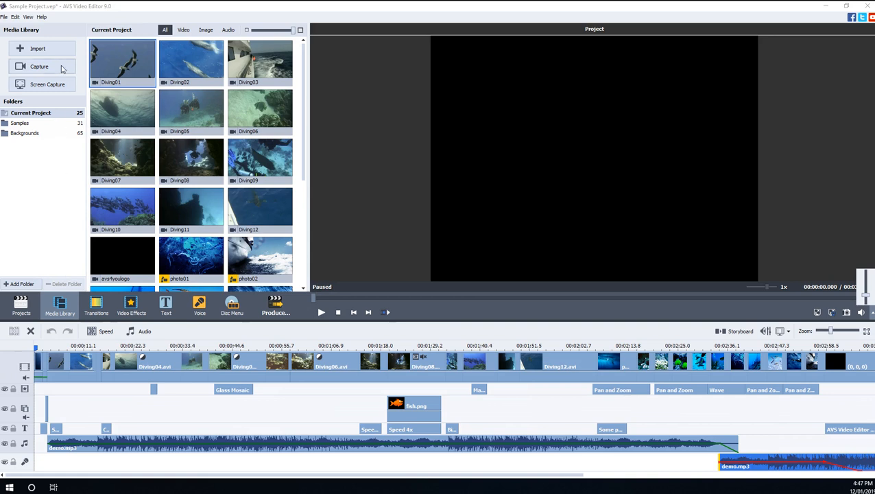
{"action": "mouse_move", "coordinate": [362, 280]}
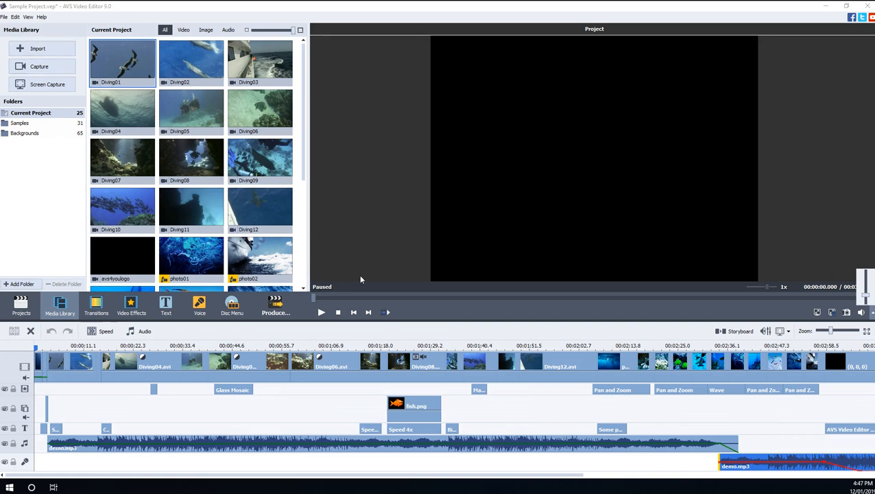
{"action": "mouse_move", "coordinate": [537, 161]}
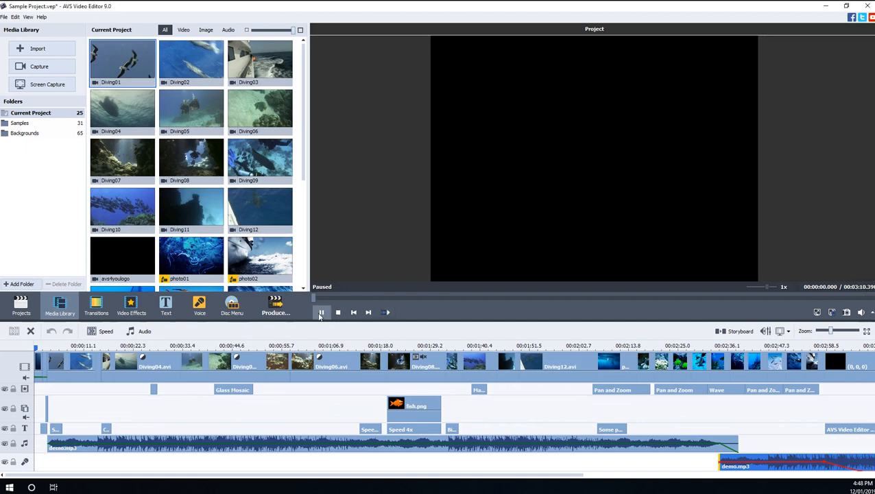
Start playback of the sample project; the preview remains black past 13 seconds.
{"action": "left_click", "coordinate": [321, 313]}
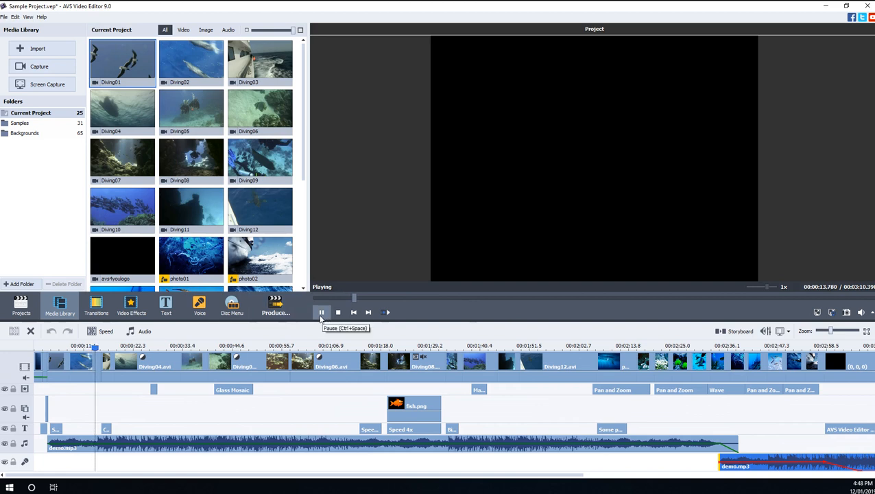
Pause playback at about 14 seconds with the preview still black.
{"action": "left_click", "coordinate": [321, 313]}
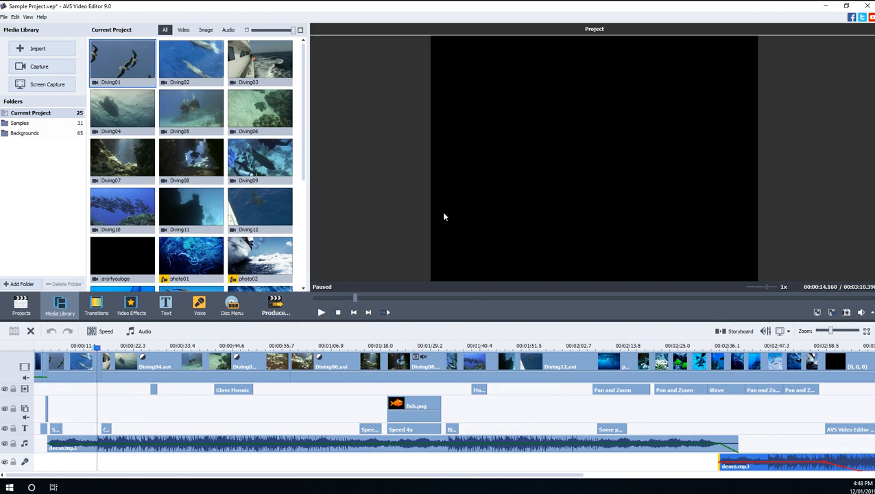
{"action": "mouse_move", "coordinate": [454, 220]}
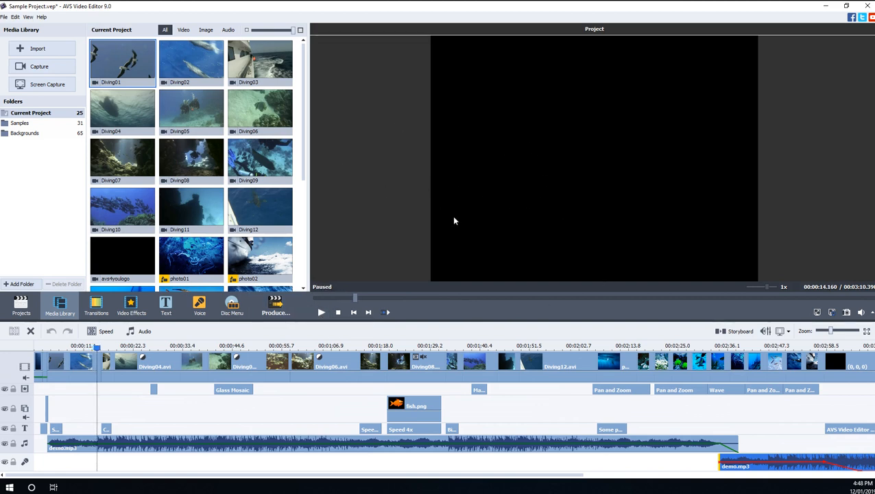
{"action": "mouse_move", "coordinate": [459, 211]}
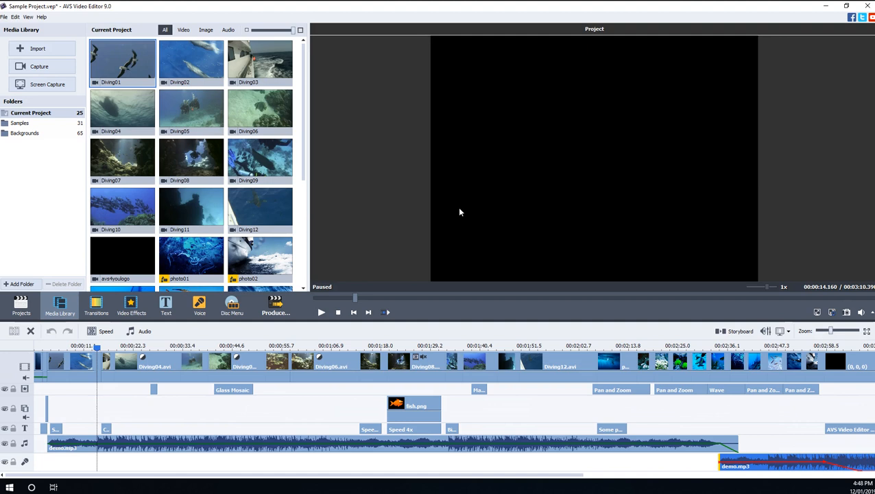
{"action": "mouse_move", "coordinate": [108, 11]}
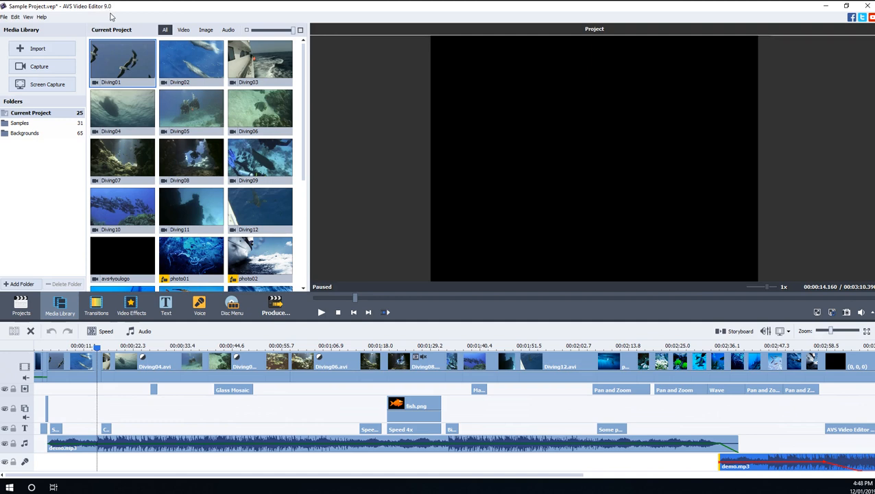
{"action": "mouse_move", "coordinate": [510, 265]}
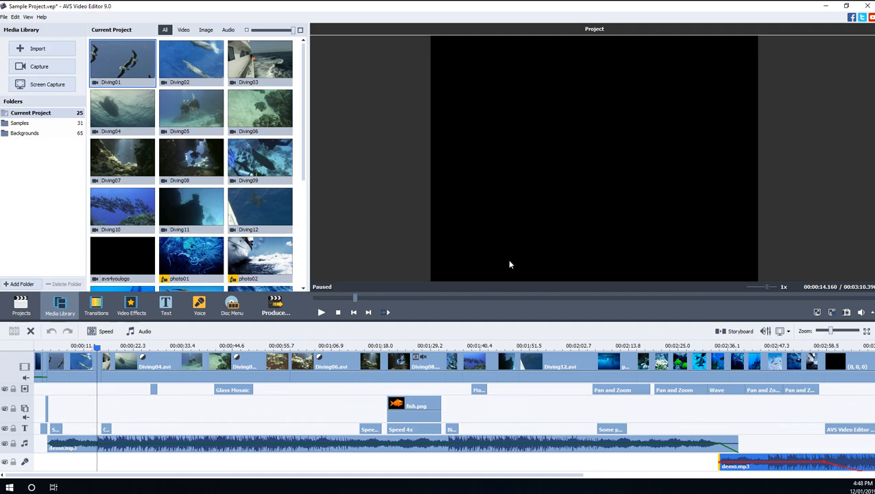
{"action": "mouse_move", "coordinate": [355, 225]}
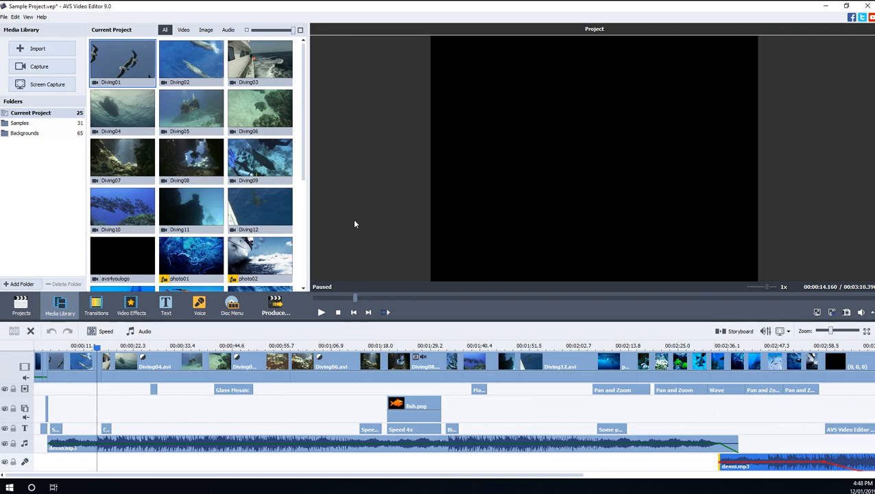
{"action": "mouse_move", "coordinate": [510, 236]}
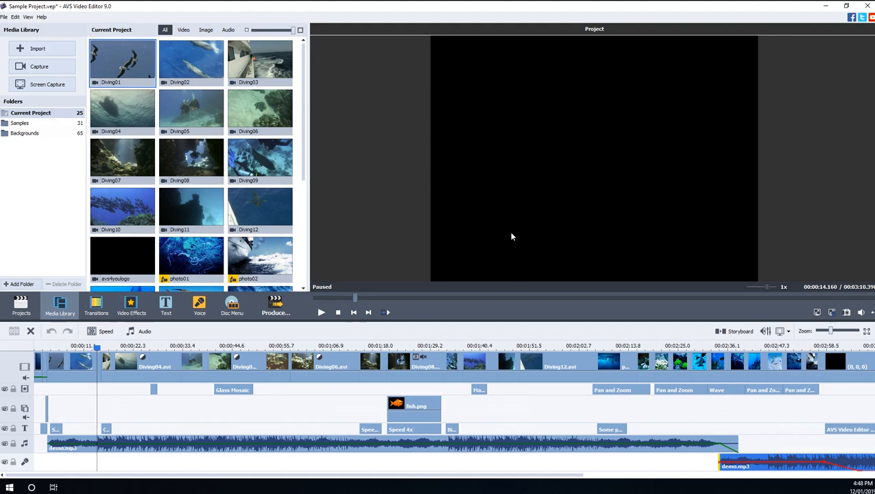
{"action": "mouse_move", "coordinate": [537, 251]}
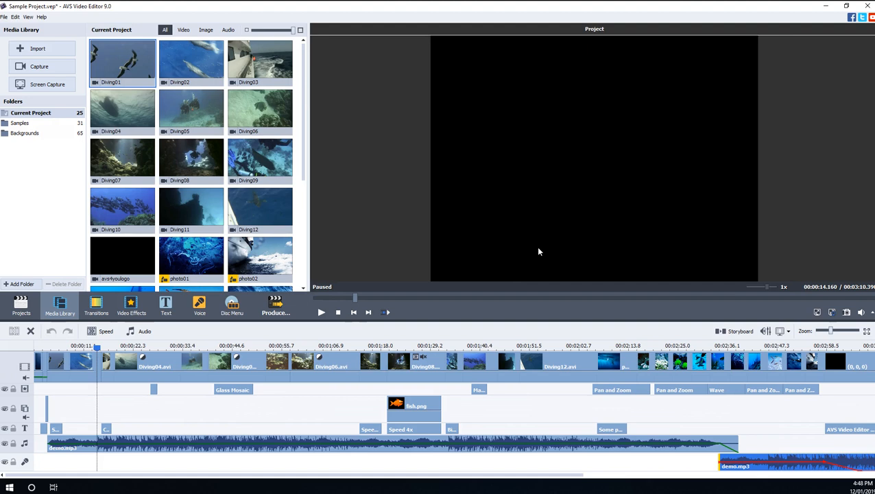
{"action": "mouse_move", "coordinate": [576, 244]}
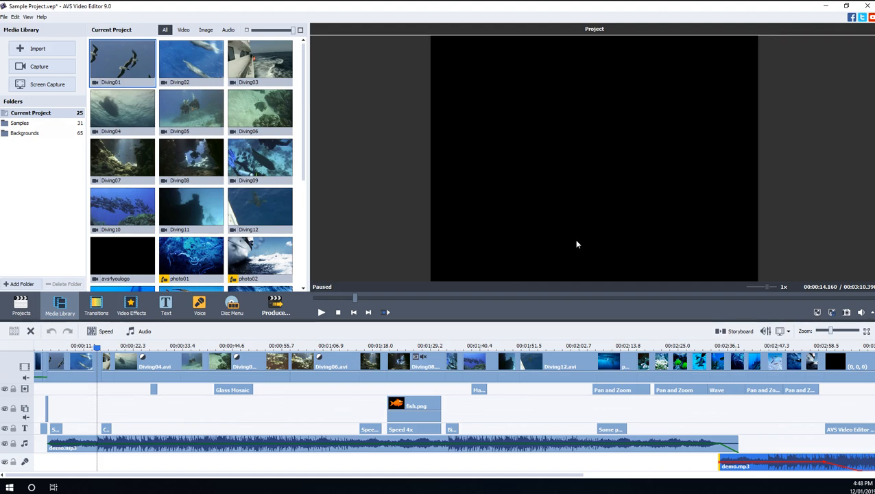
{"action": "mouse_move", "coordinate": [458, 192]}
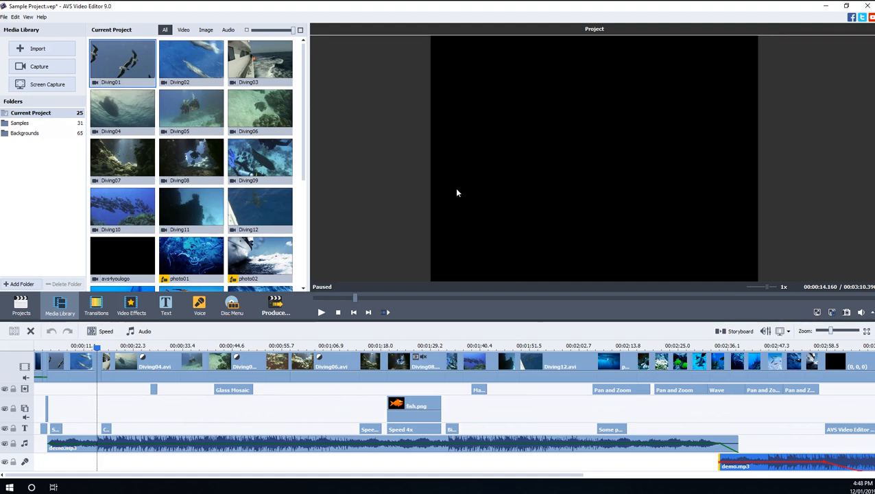
{"action": "mouse_move", "coordinate": [453, 192]}
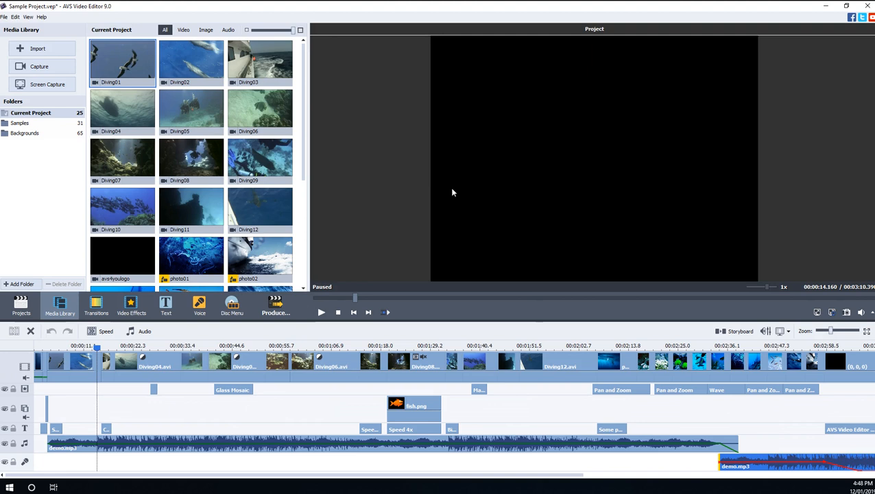
{"action": "mouse_move", "coordinate": [447, 189]}
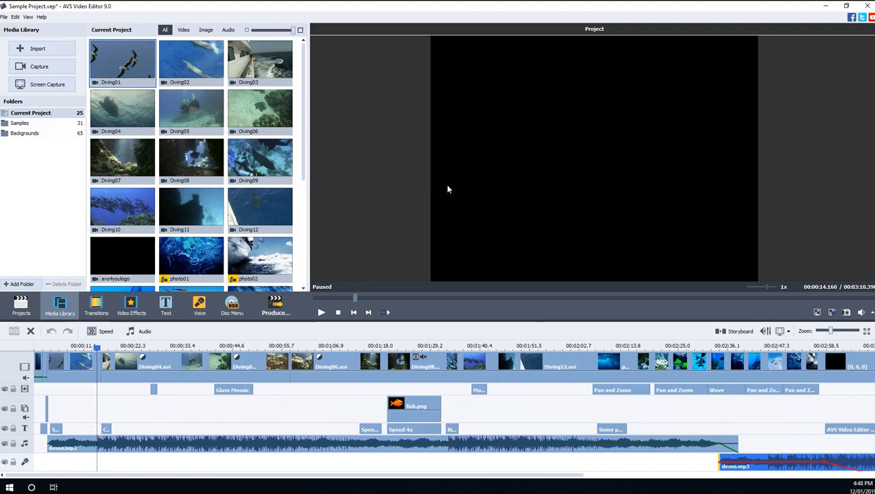
{"action": "mouse_move", "coordinate": [450, 208]}
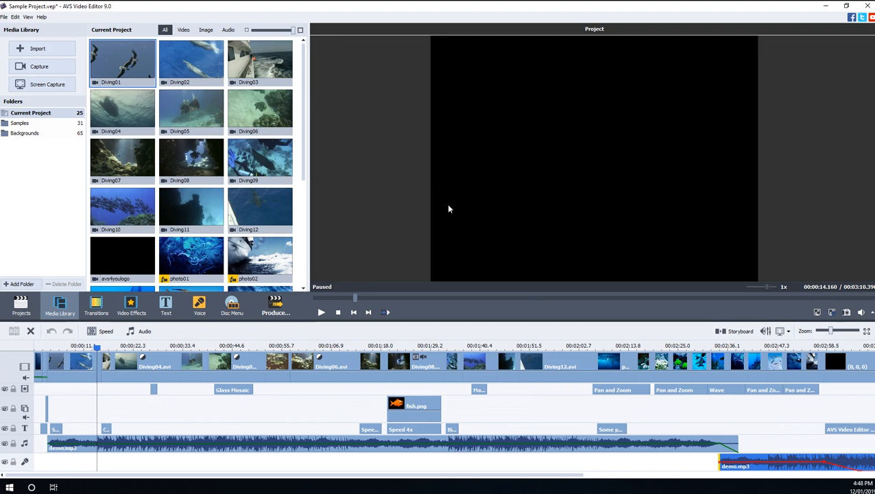
{"action": "mouse_move", "coordinate": [452, 217]}
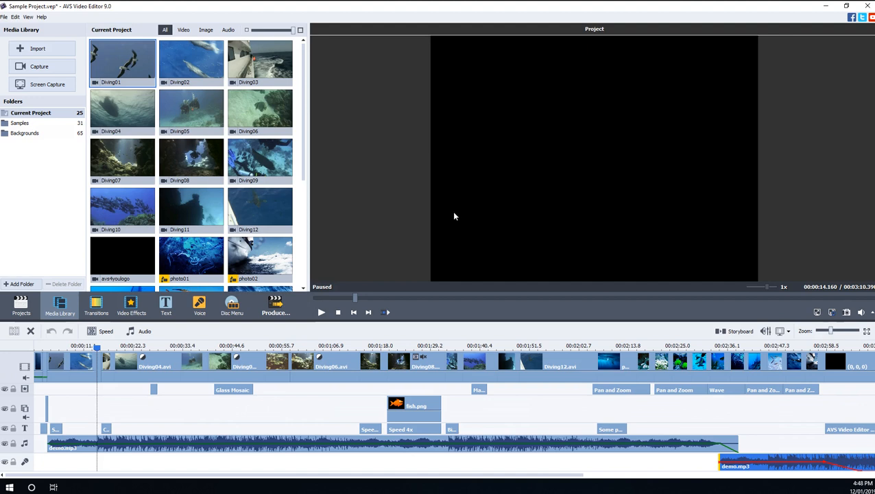
{"action": "mouse_move", "coordinate": [597, 263]}
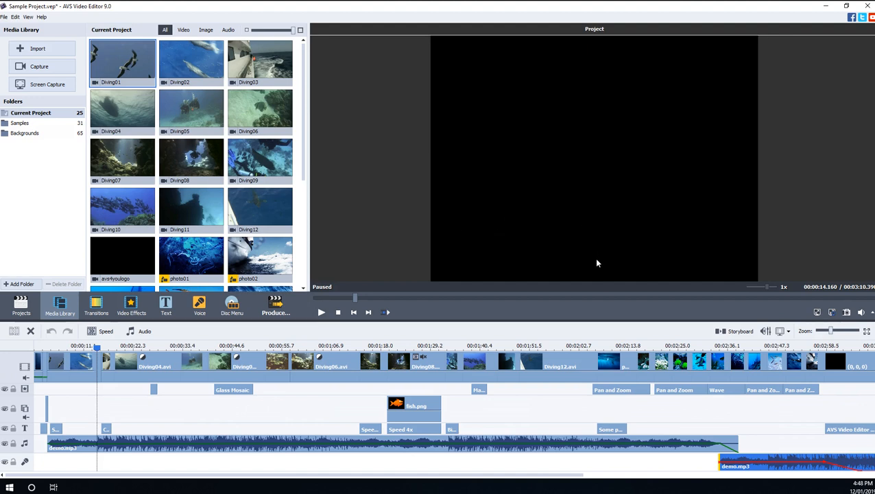